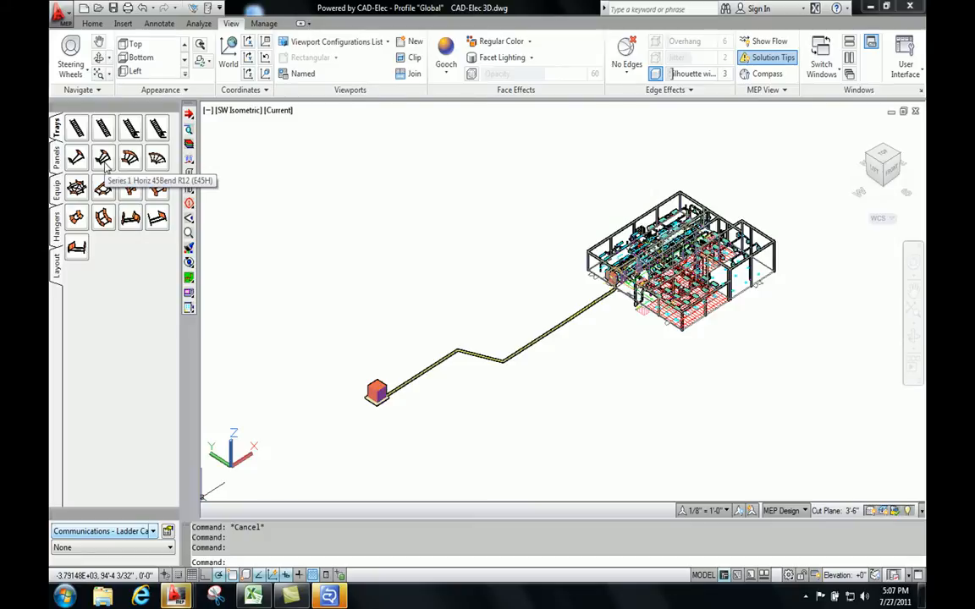
Open the properties of the Series 1 horizontal 45° tray bend.
right_click(103, 158)
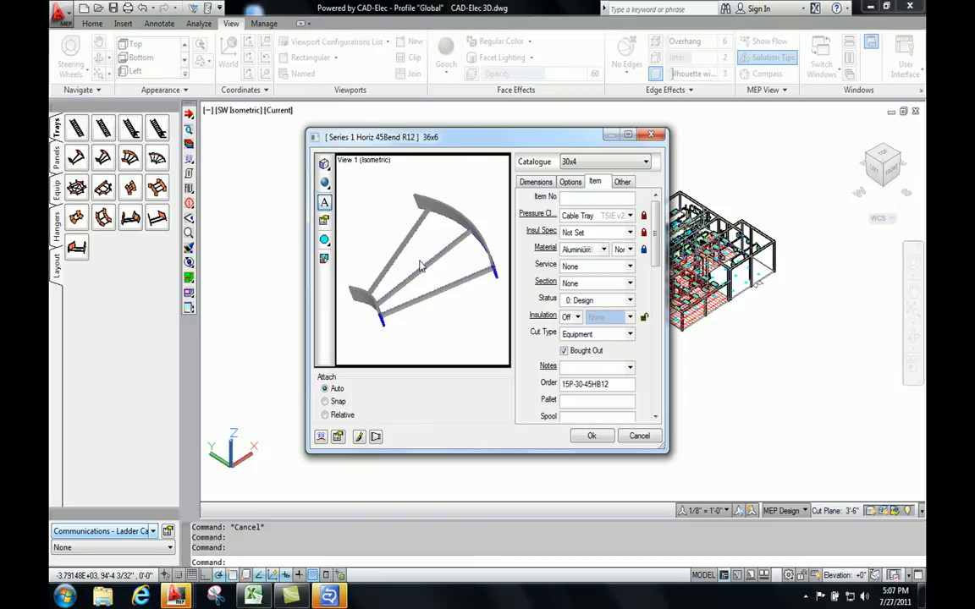
mouse_move(575, 179)
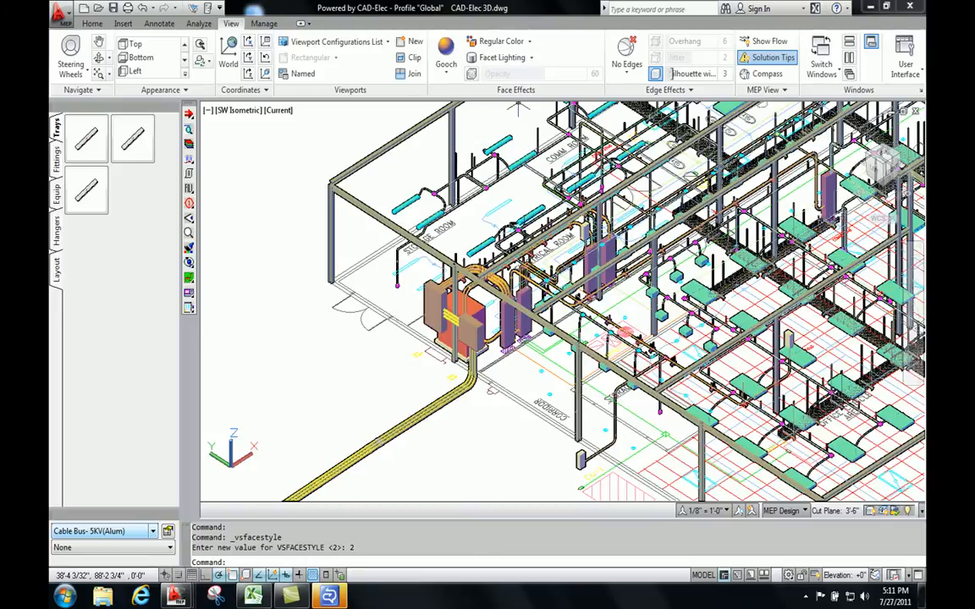
mouse_move(515, 110)
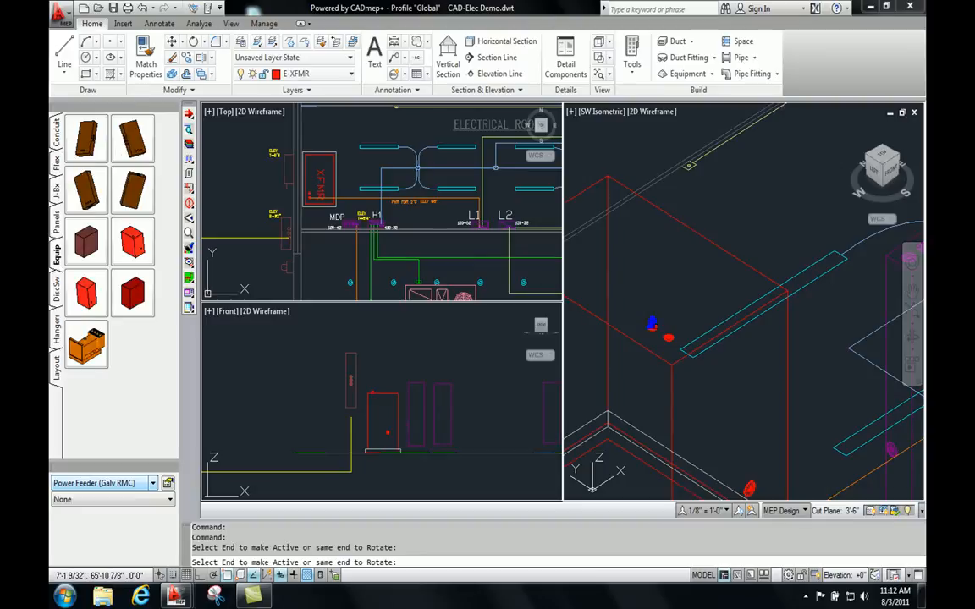
Browse the Conduit catalogue and close the RMC Coupling properties unchanged.
click(57, 135)
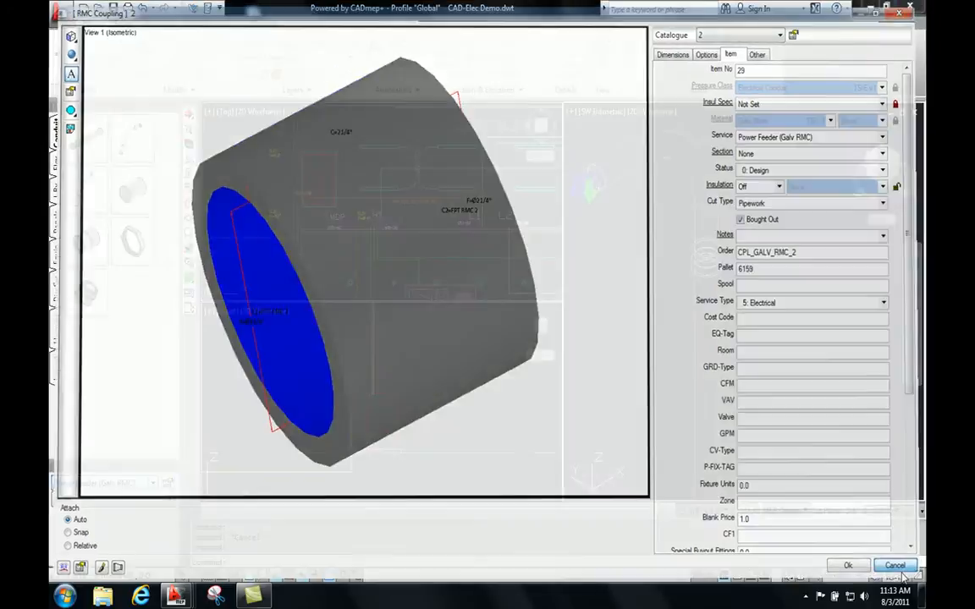
click(894, 565)
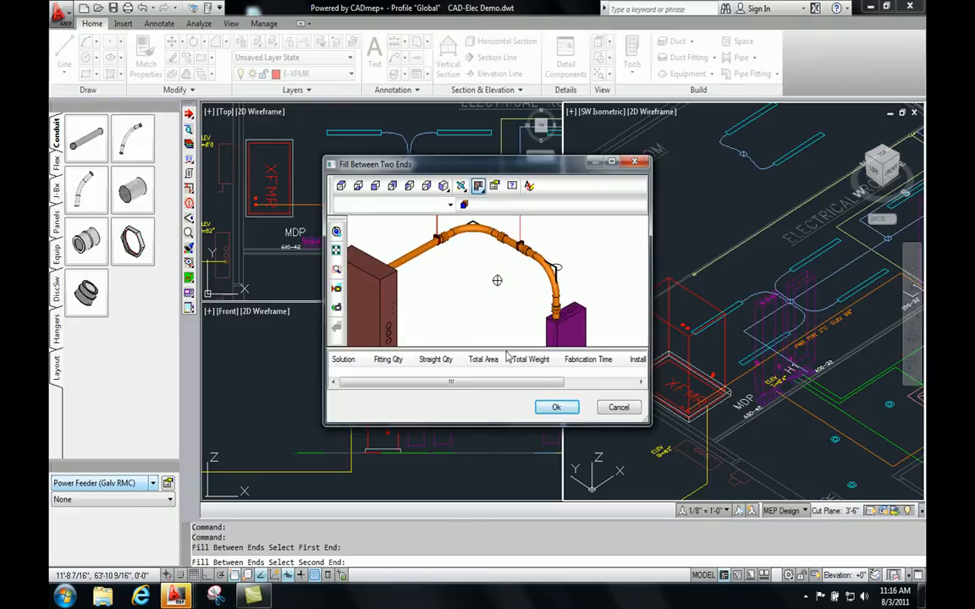
mouse_move(487, 300)
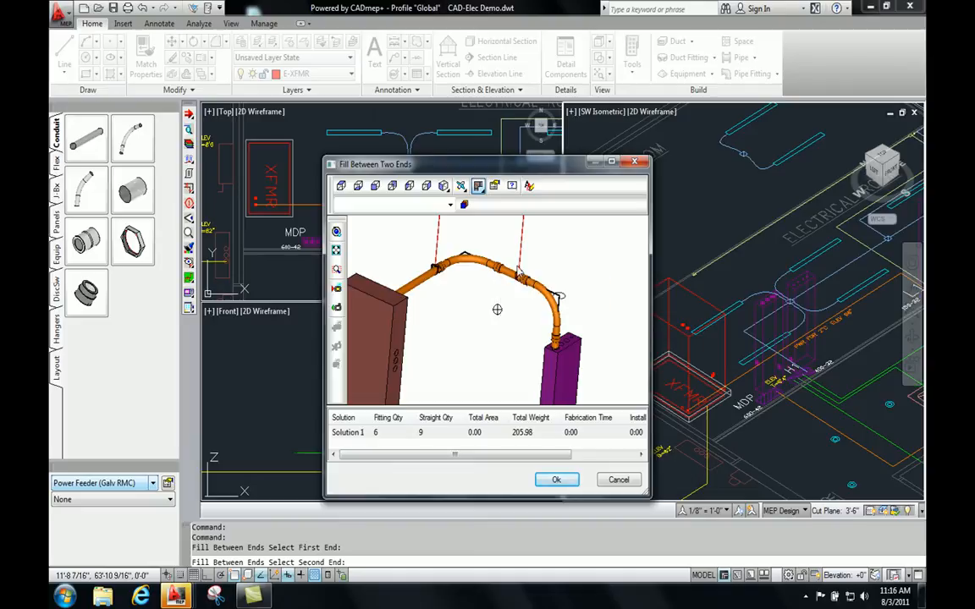
mouse_move(543, 312)
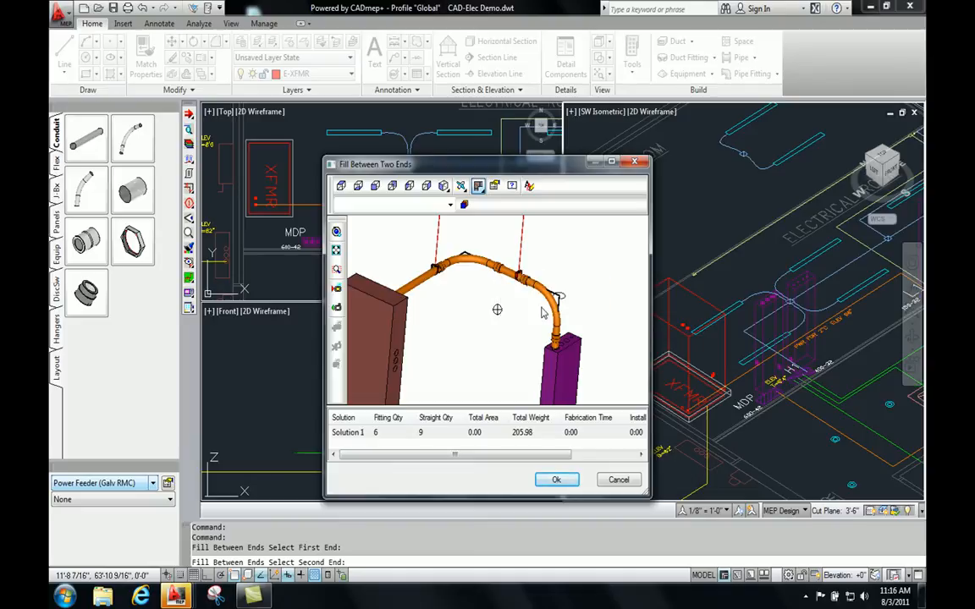
Accept Solution 1 for the transformer-to-MDP conduit fill.
click(556, 479)
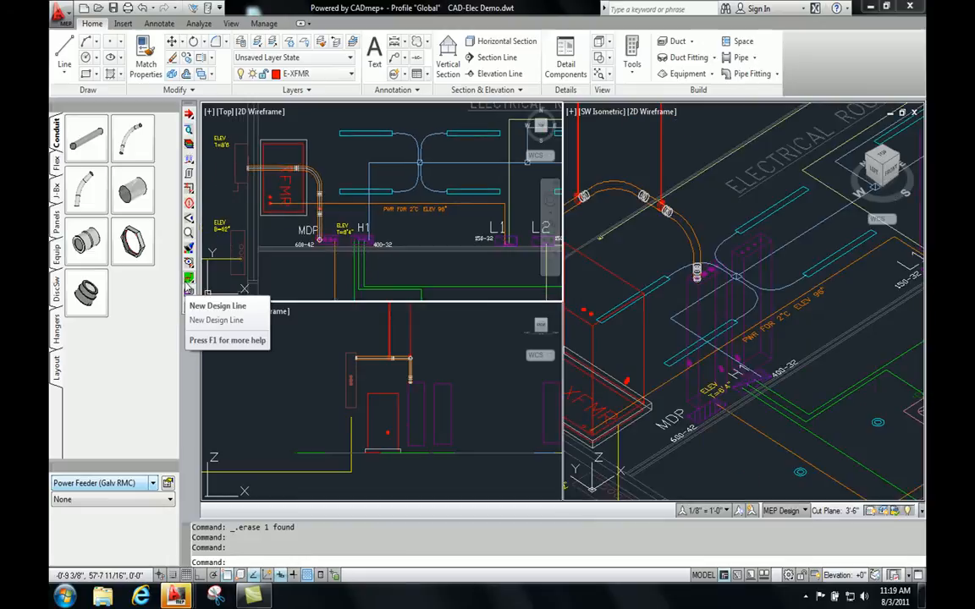
Draw a design line from a transformer node at elevation 96, rising to panel L1.
click(218, 306)
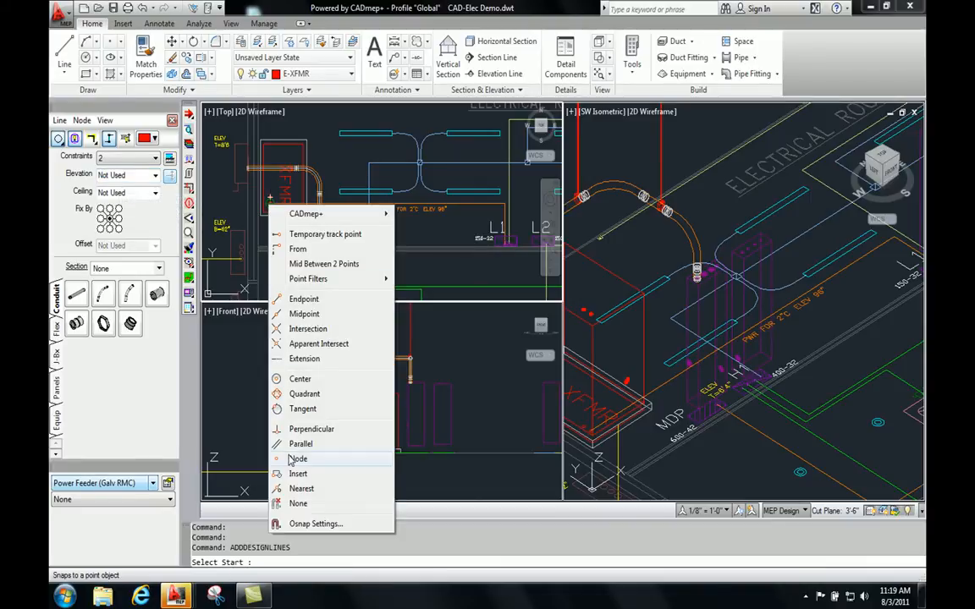
click(298, 459)
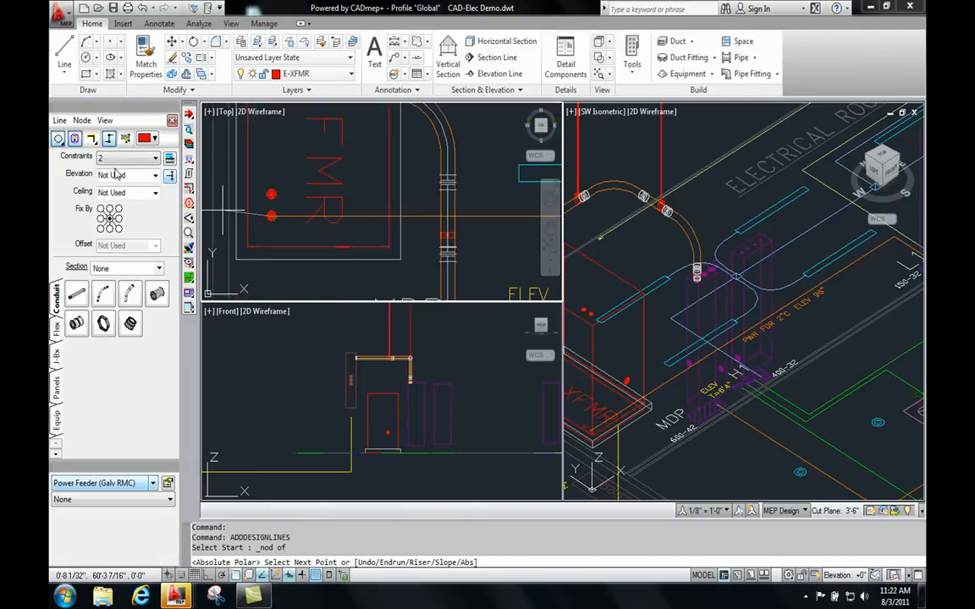
click(126, 175)
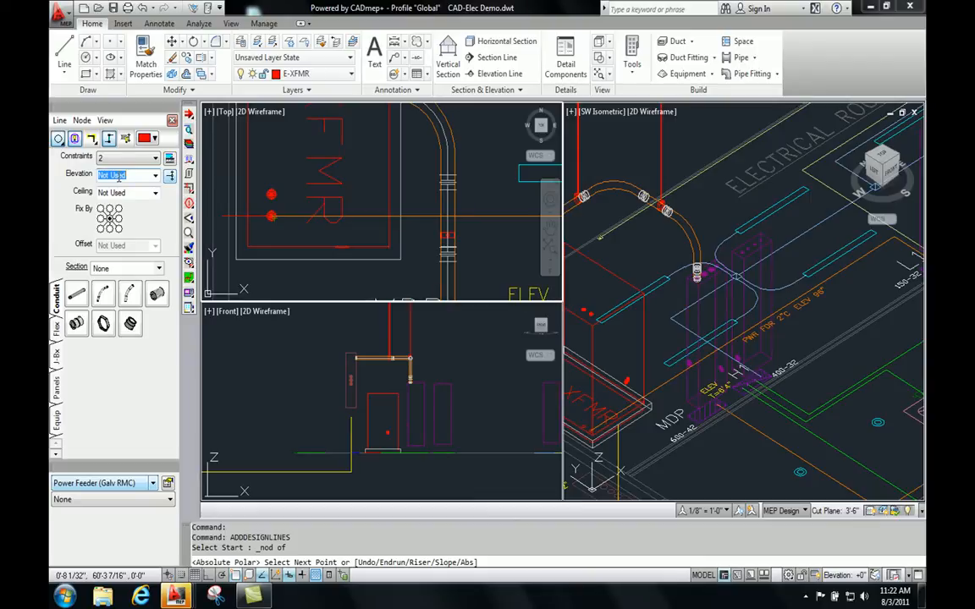
text(96)
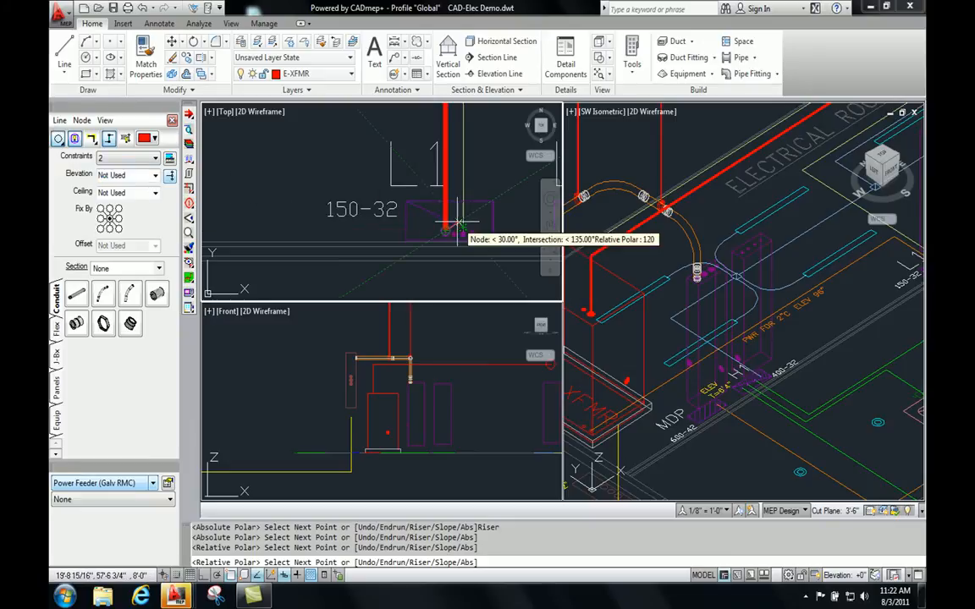
right_click(457, 228)
text(E)
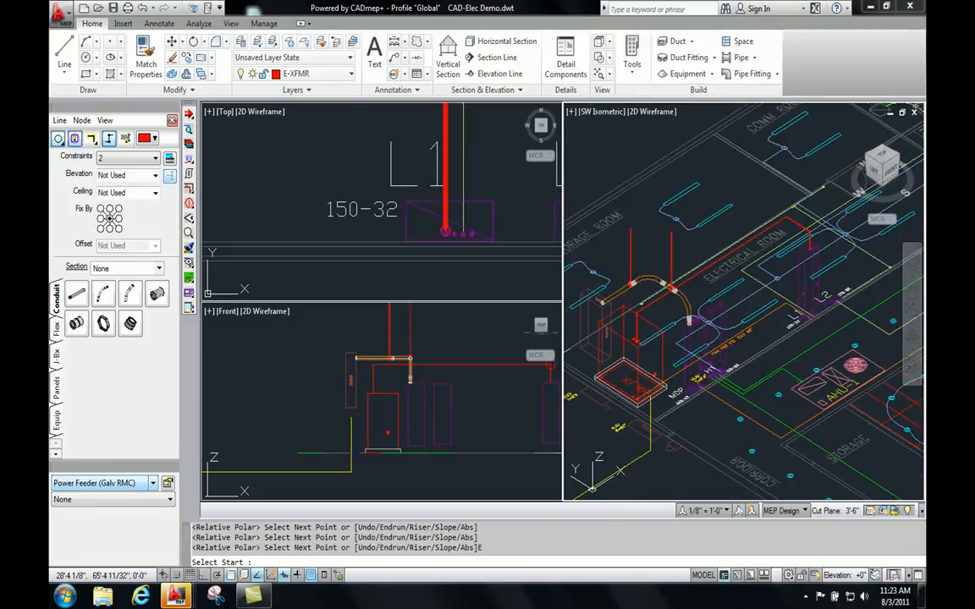
Fill the design line with conduit and swap one rigid straight to EMT.
click(105, 120)
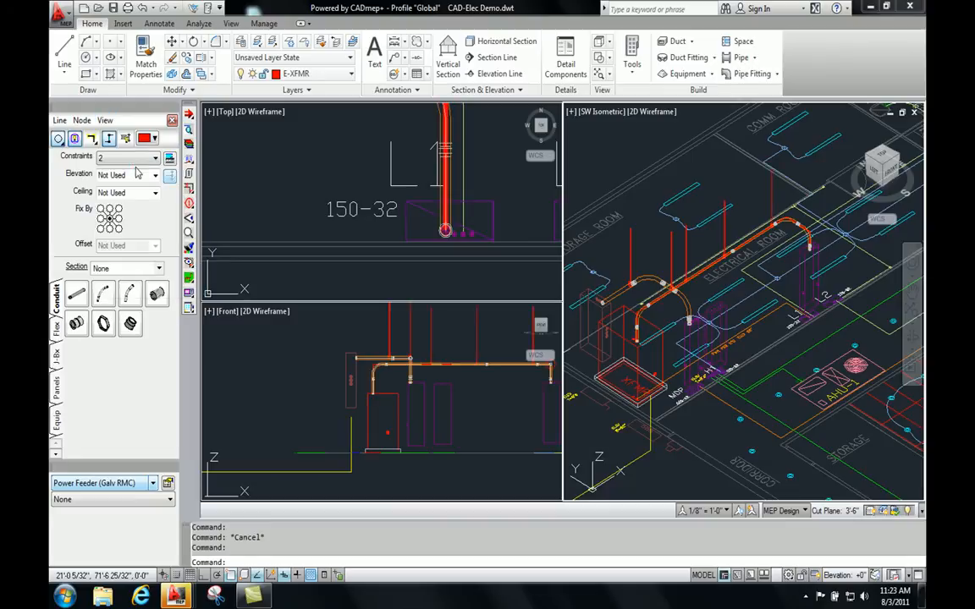
mouse_move(139, 172)
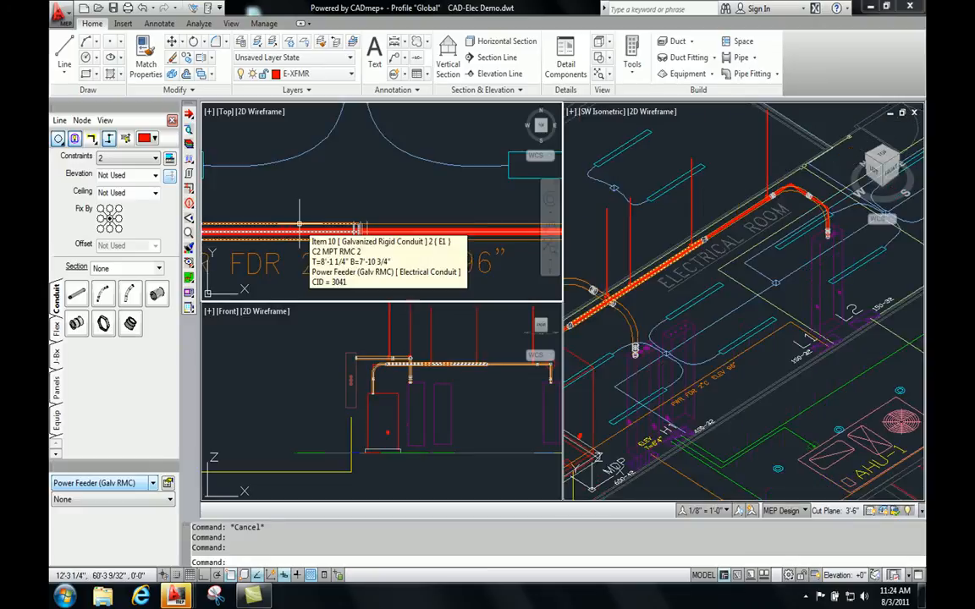
click(153, 483)
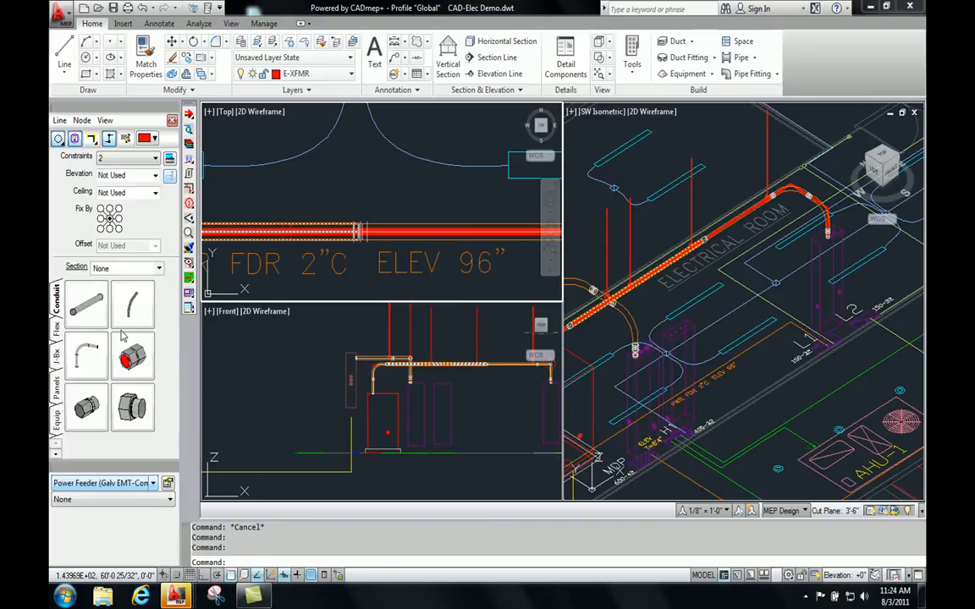
click(105, 120)
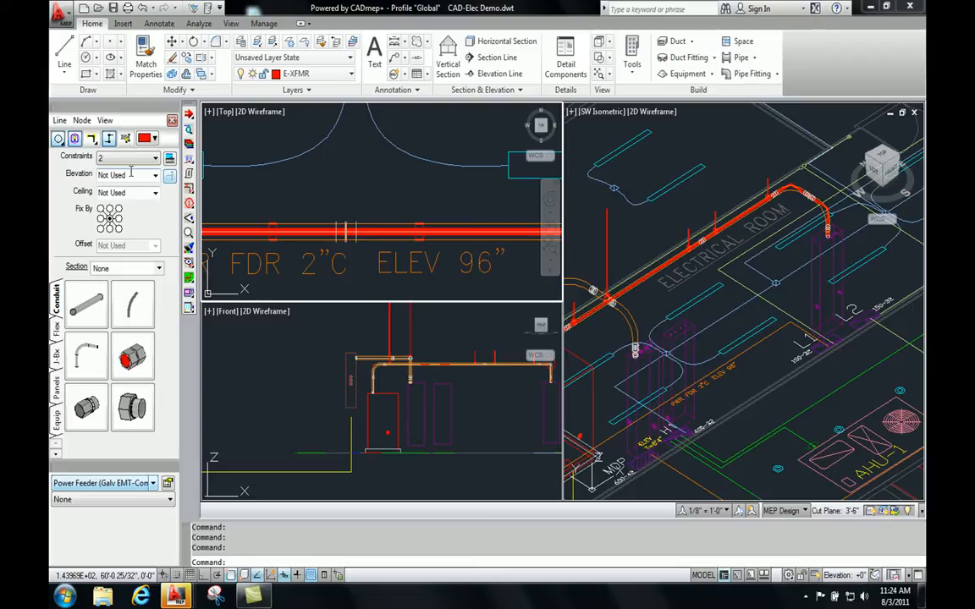
mouse_move(451, 273)
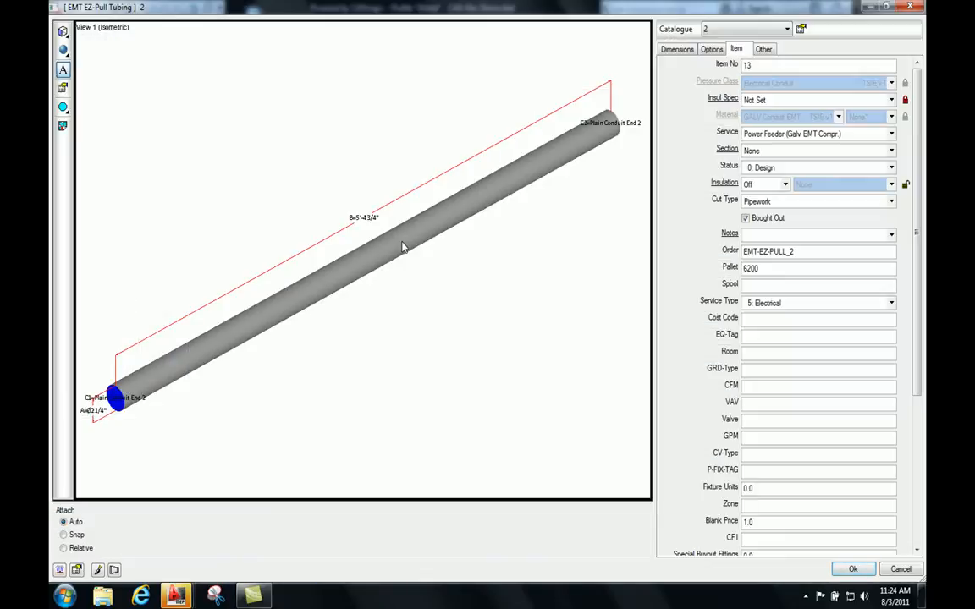
mouse_move(116, 23)
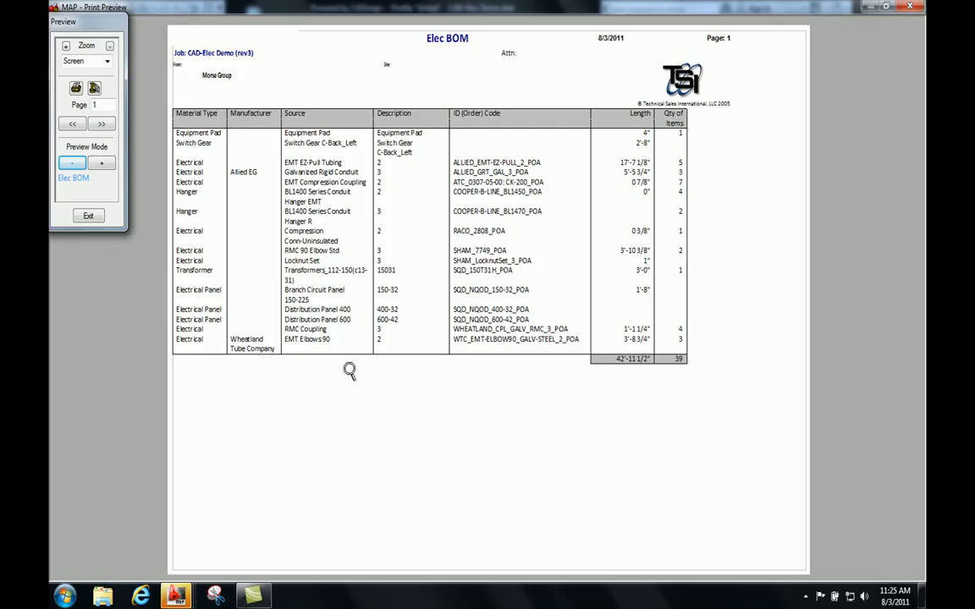
mouse_move(311, 178)
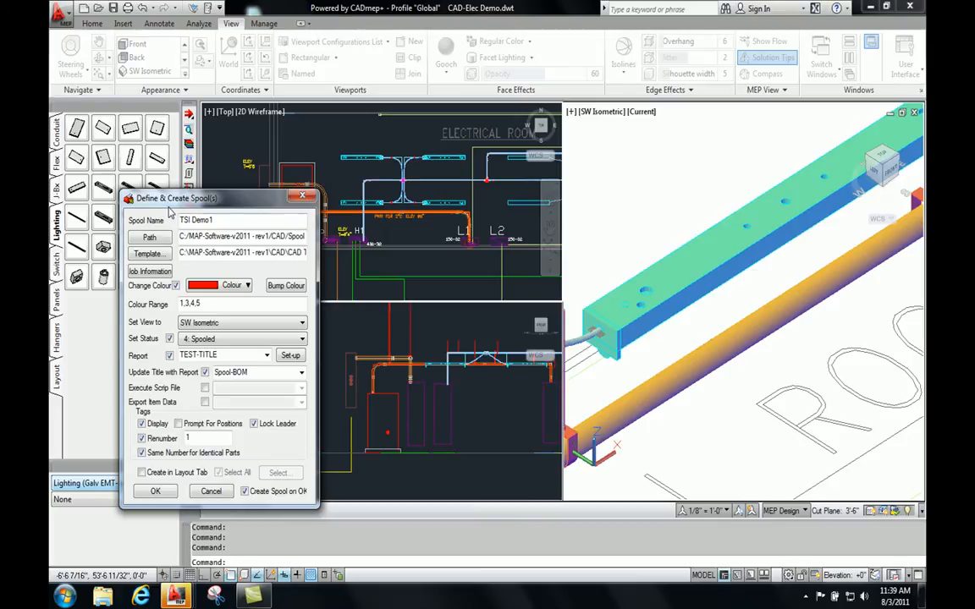
Assign the run to spool LT-01 in red, accepting the move warning.
text(LT-01)
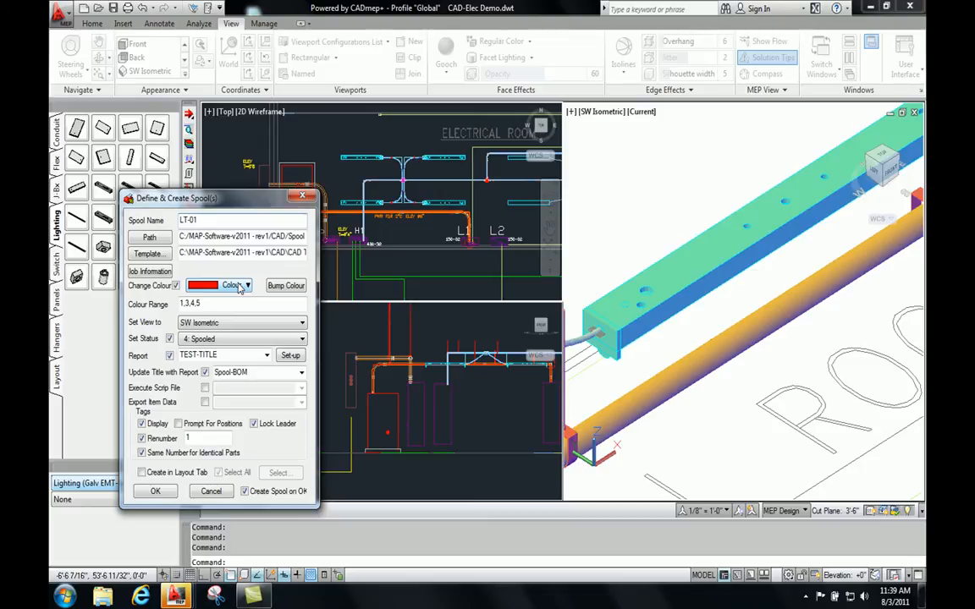
click(155, 490)
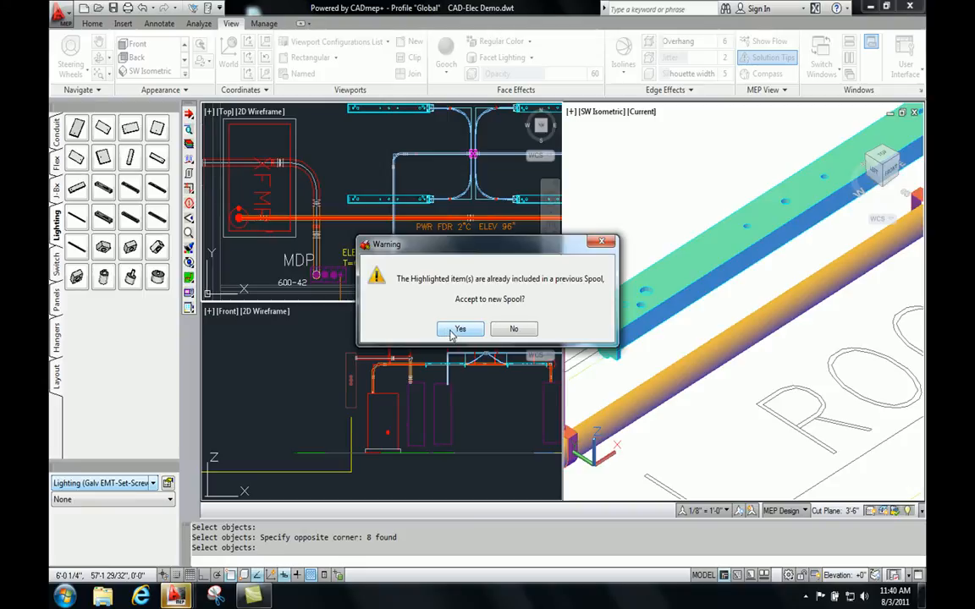
click(460, 328)
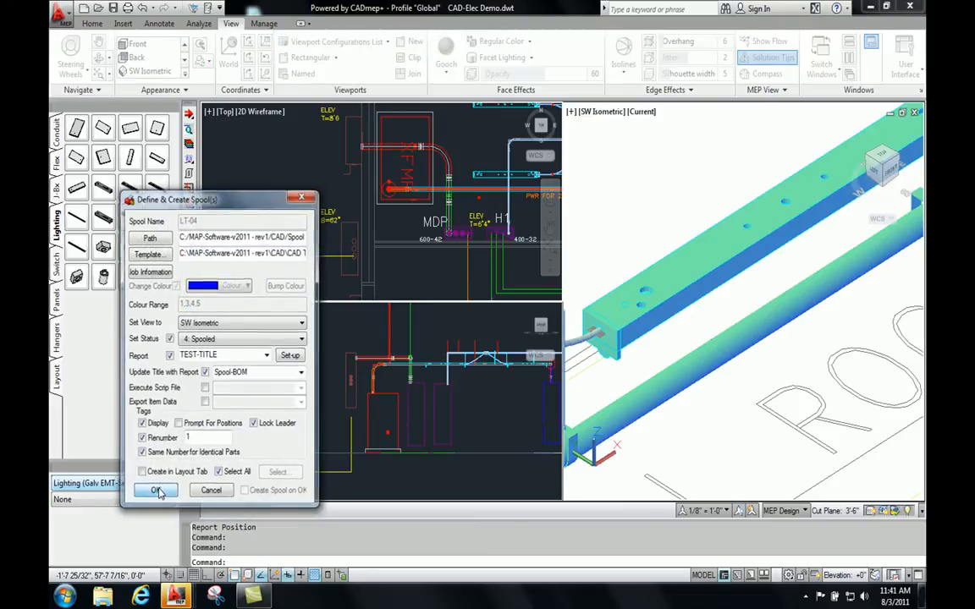
Generate spool drawings for all selected spools, producing the LT-01 sheet.
click(156, 491)
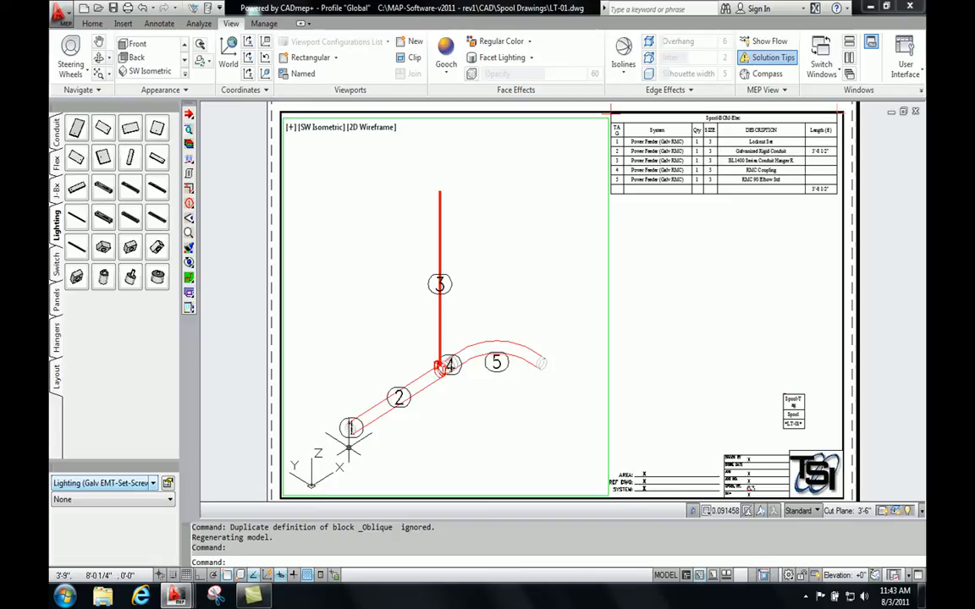
mouse_move(398, 398)
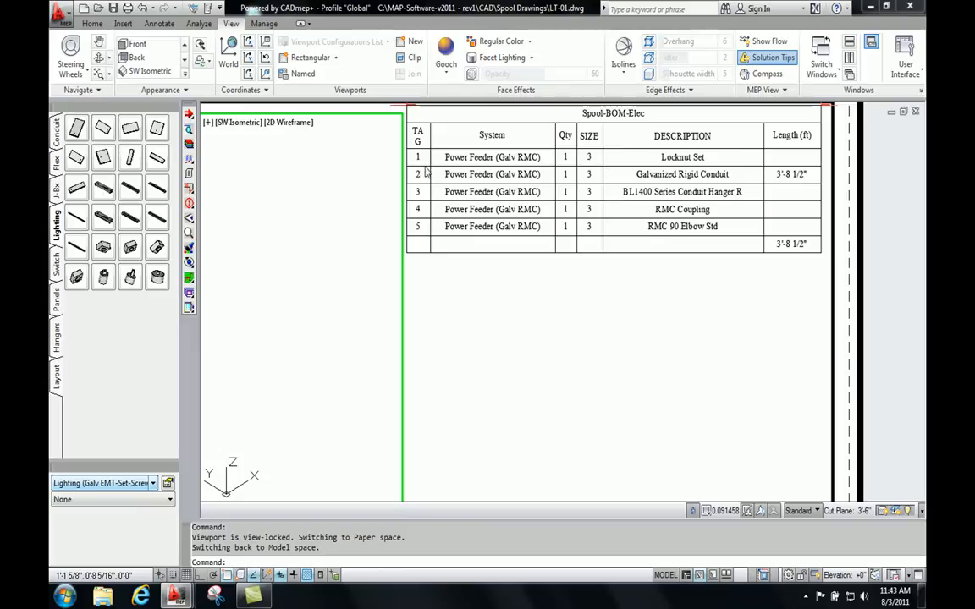
mouse_move(703, 176)
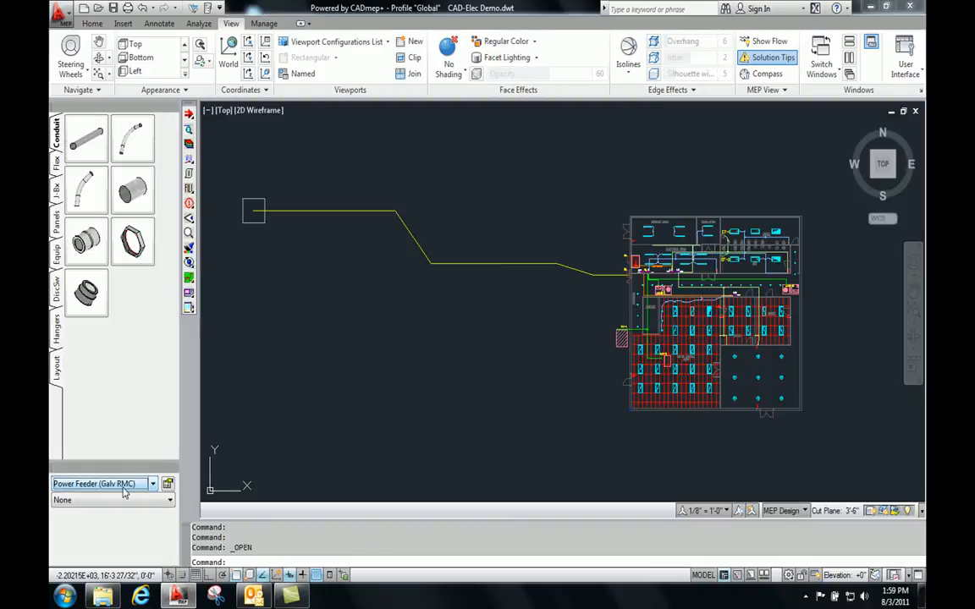
click(152, 484)
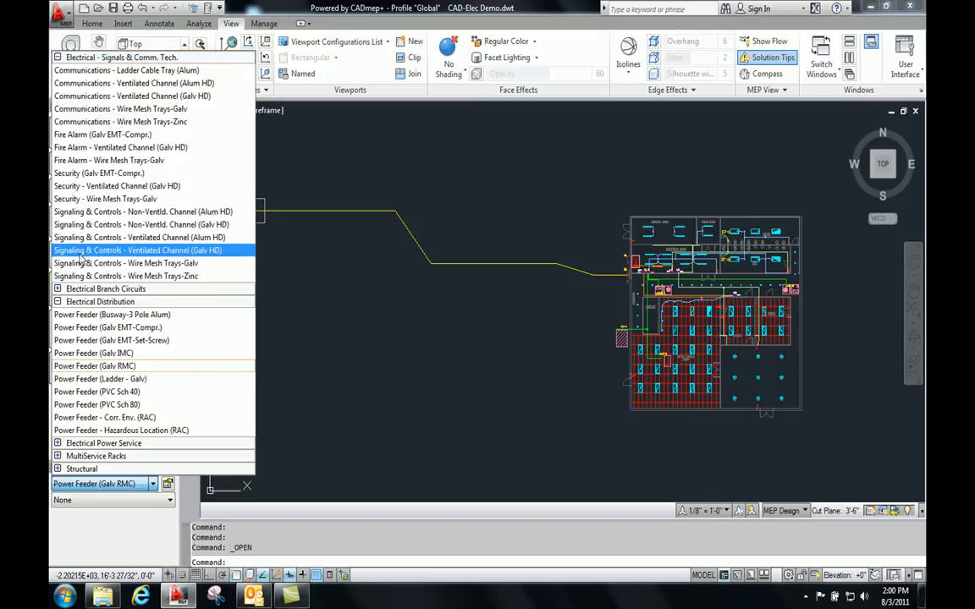
mouse_move(139, 147)
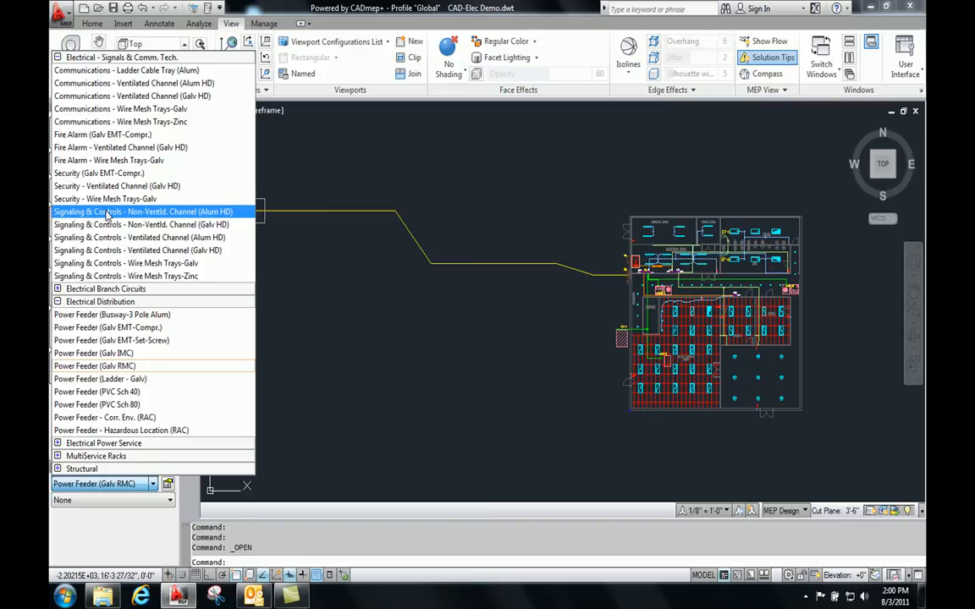
scroll(down, 3)
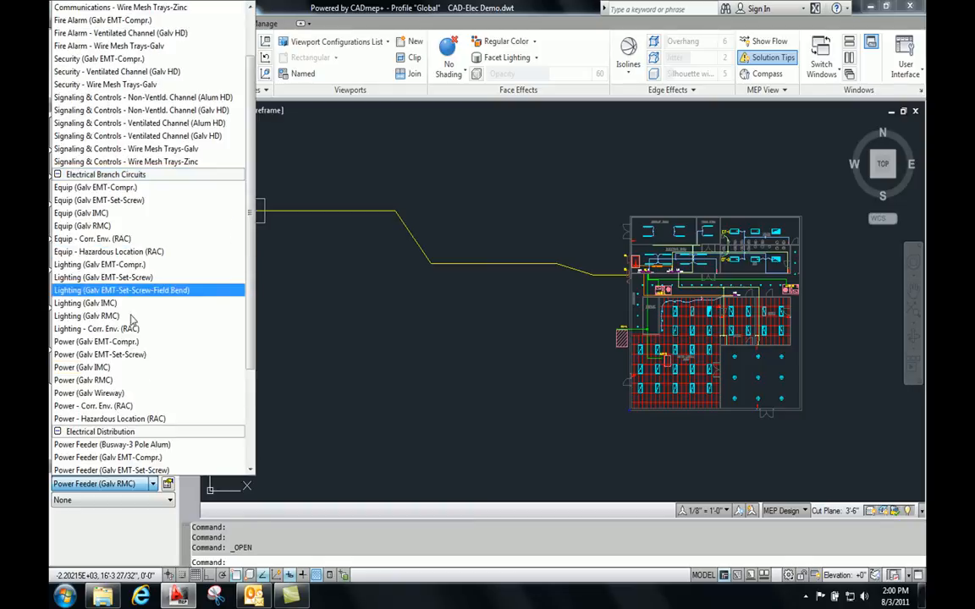
scroll(down, 3)
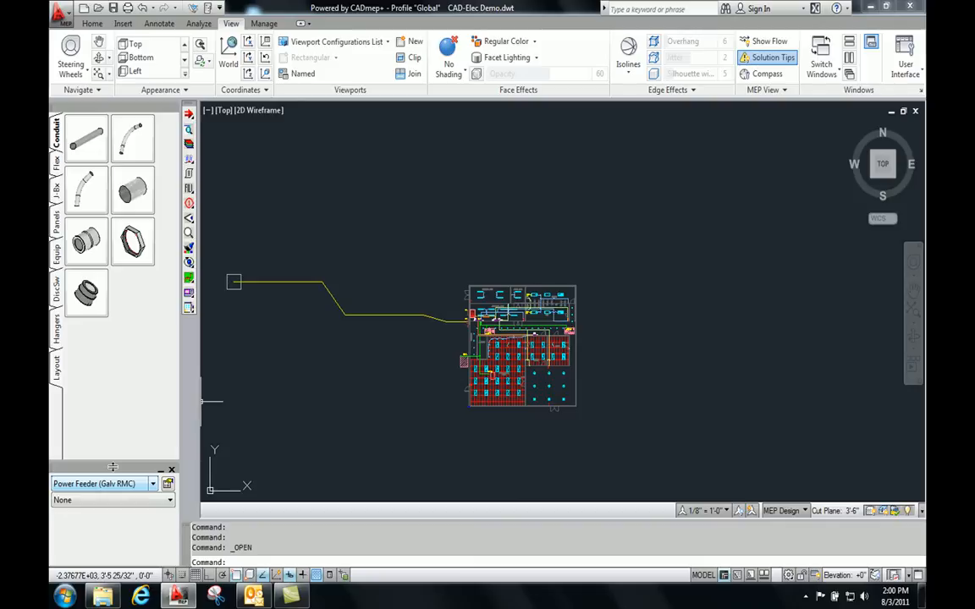
mouse_move(215, 195)
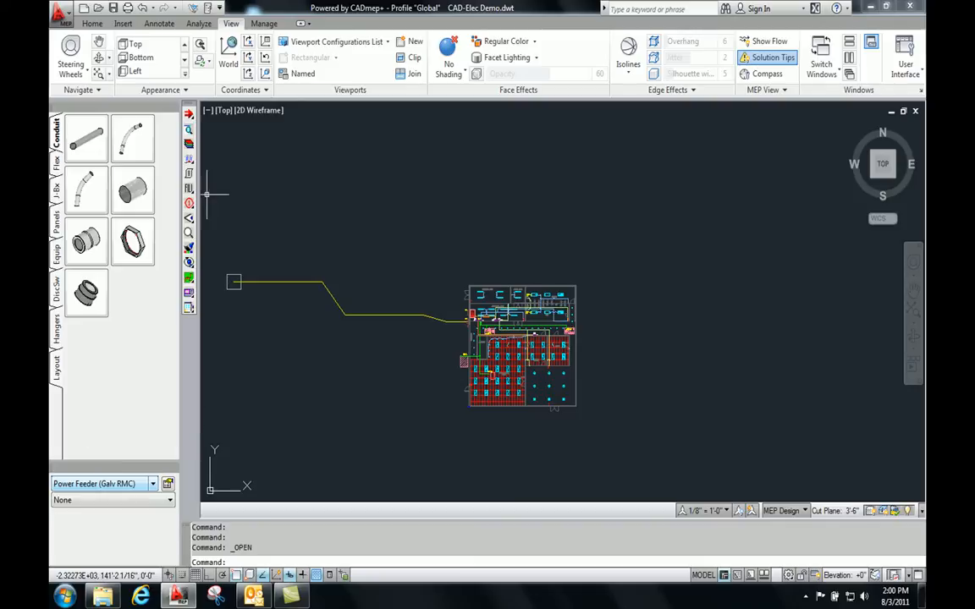